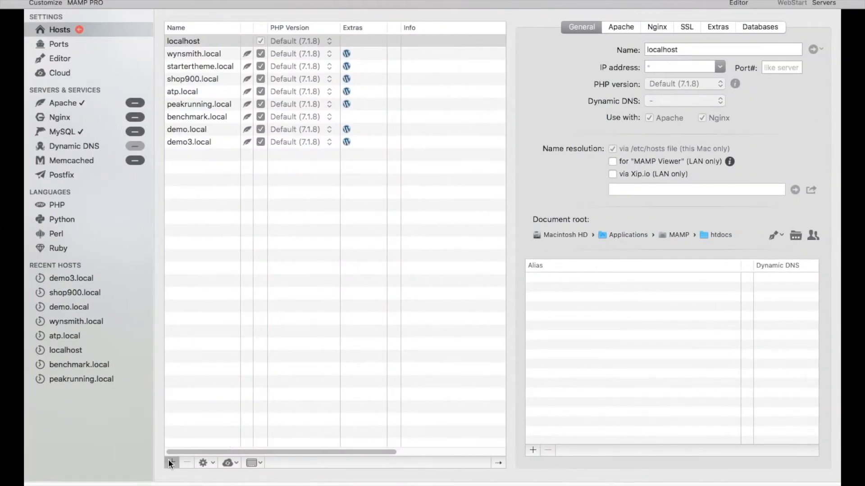
Start a new host and enter the name demo8888.local
click(172, 462)
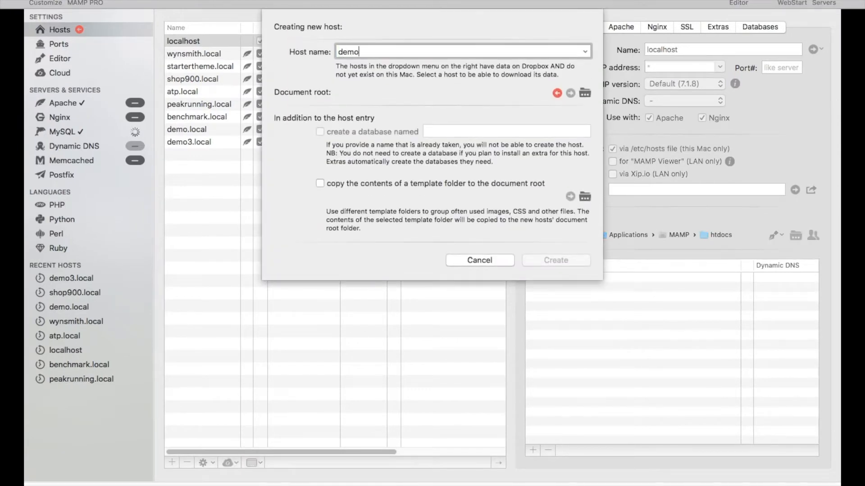
text(888)
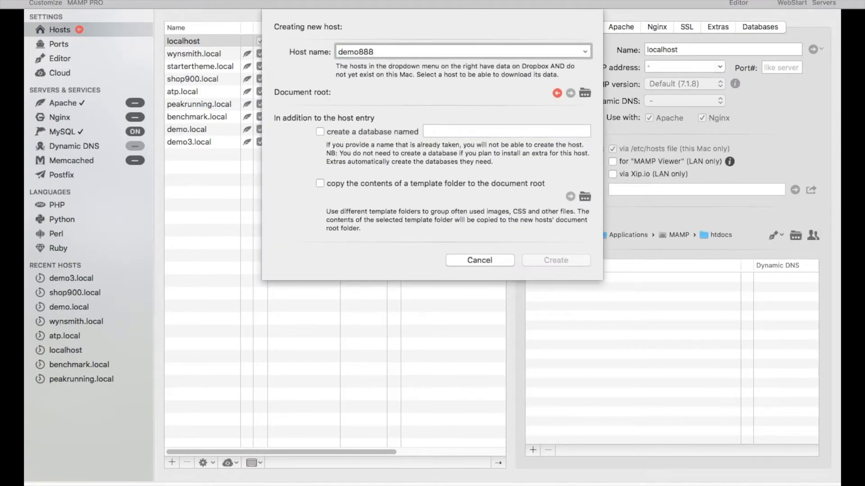
text(8)
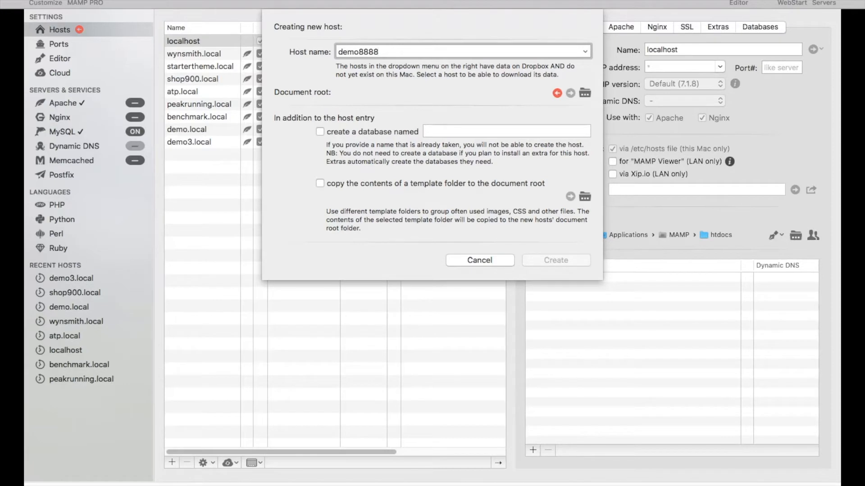
text(.local)
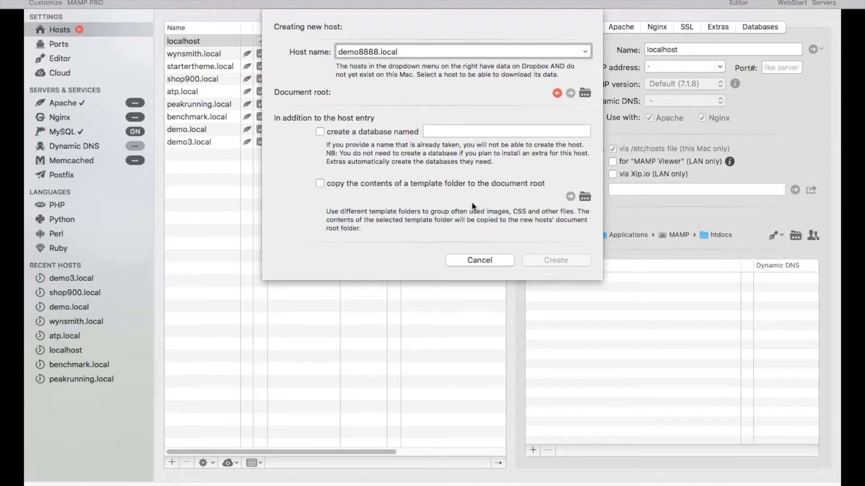
Set the document root to a new Websites/demo8888.local folder and create the host
click(584, 93)
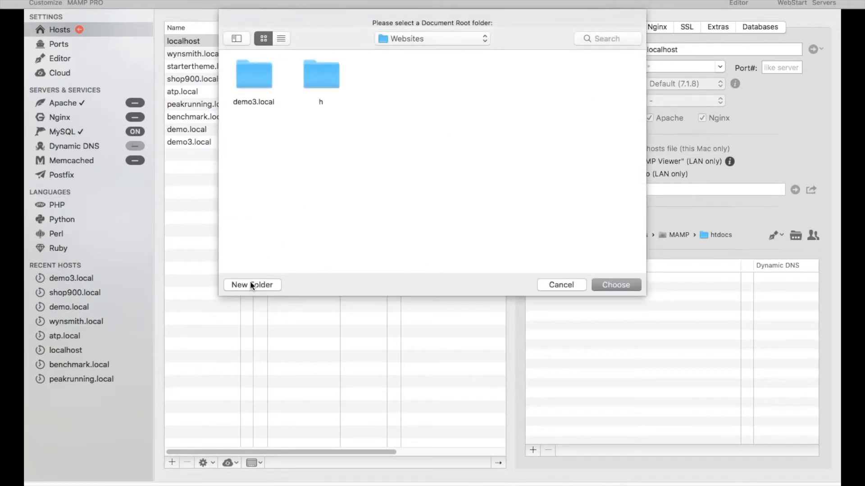
click(252, 284)
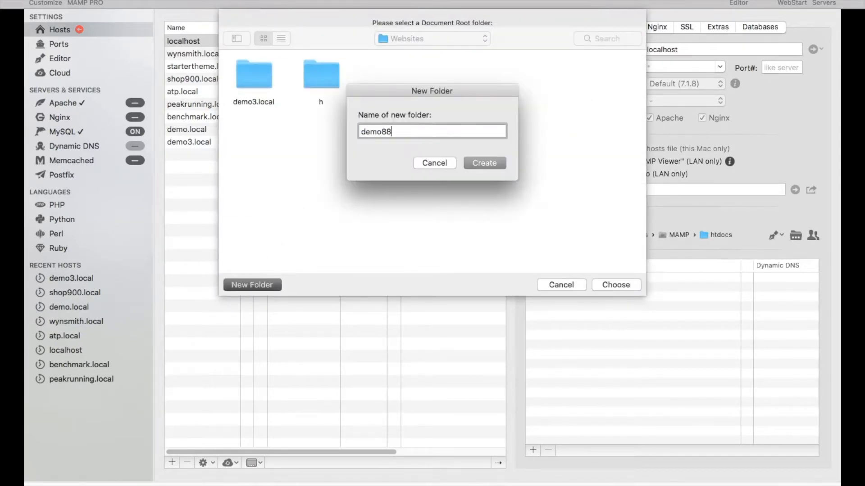
text(88)
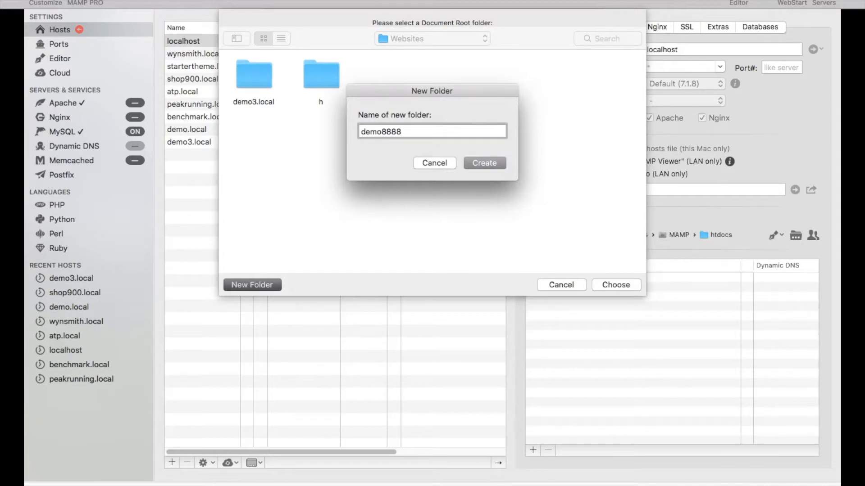
text(.local)
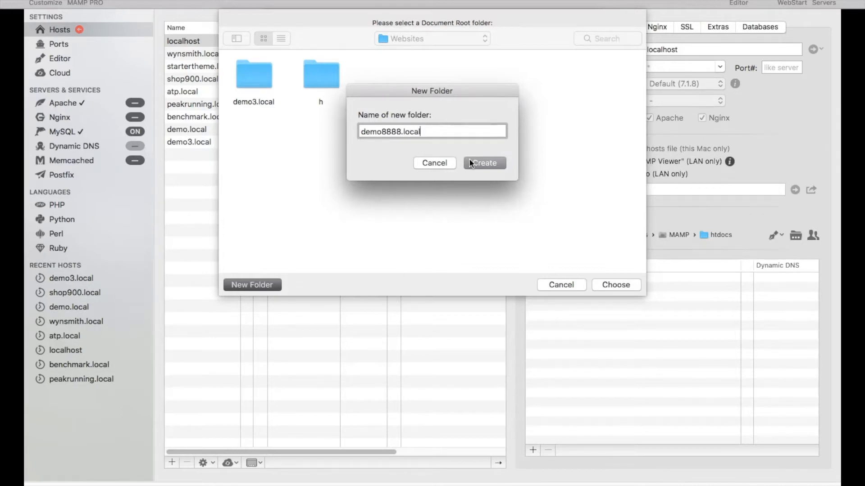
click(484, 162)
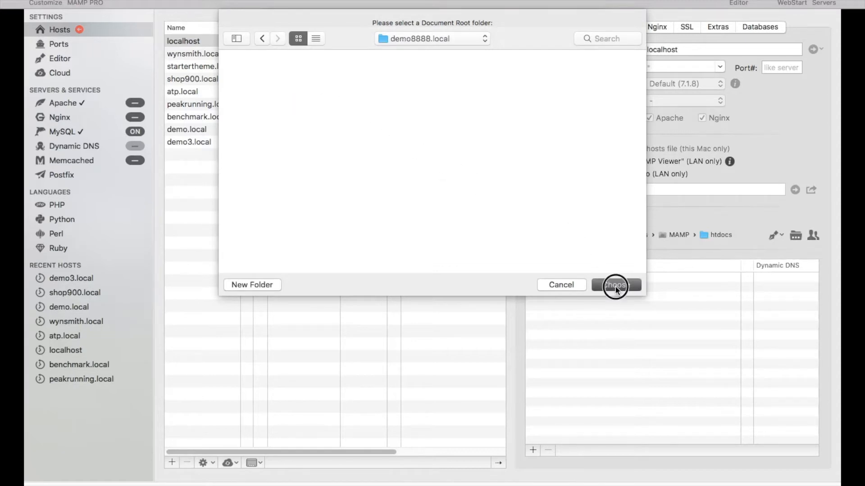
click(614, 285)
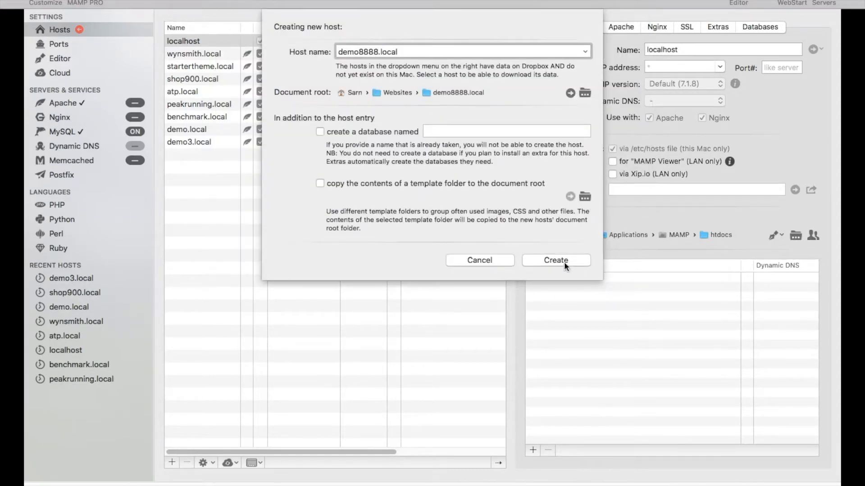
click(555, 260)
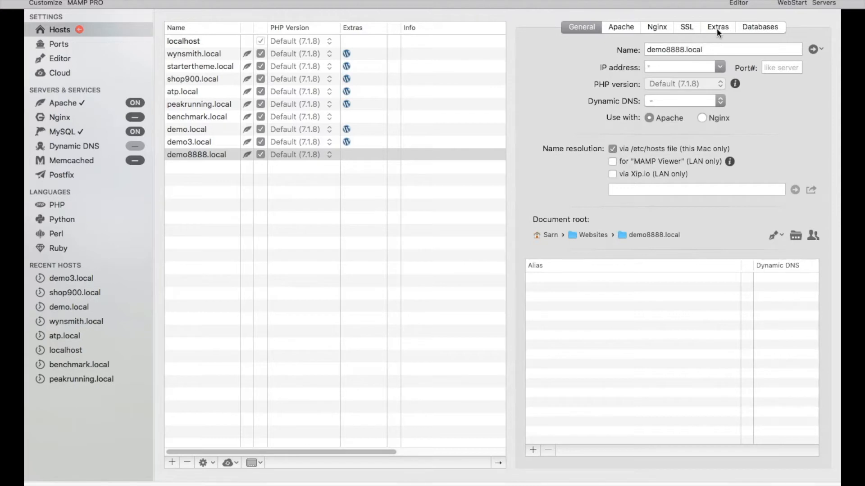
Show the Extras section for demo8888.local, which has no extras installed
click(718, 27)
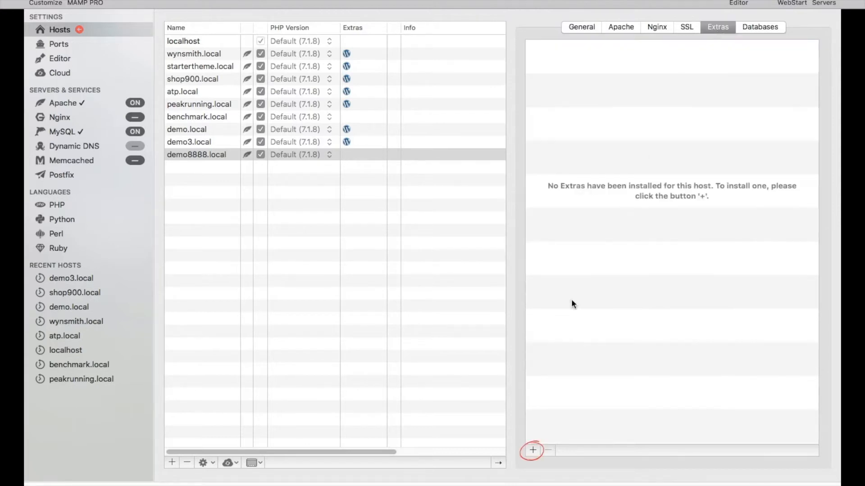
mouse_move(527, 441)
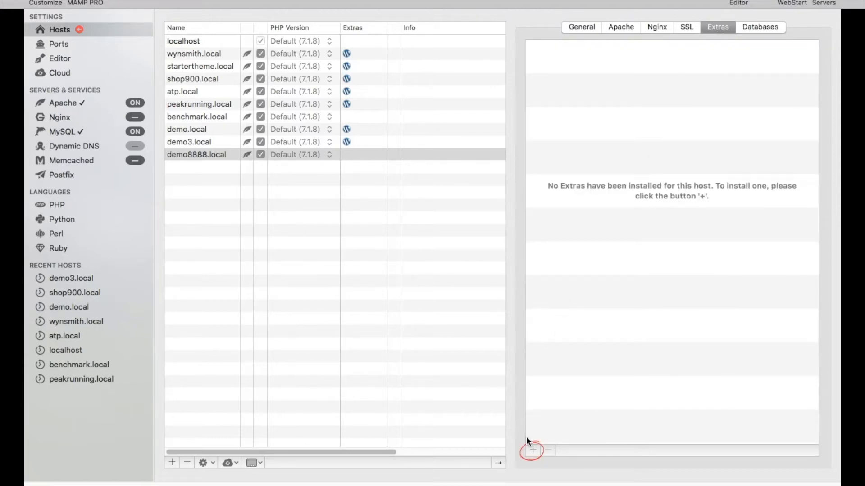
mouse_move(101, 73)
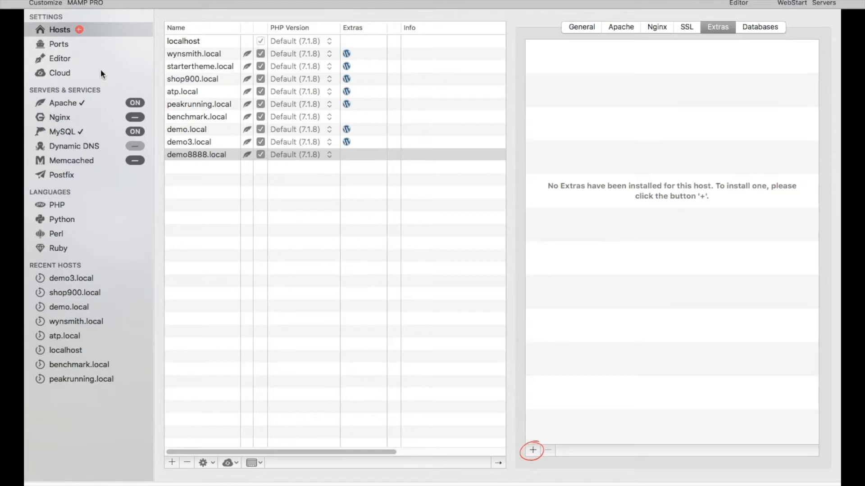
In Ports settings, apply MAMP default ports Apache 8888, Nginx 7888, MySQL 8889
click(57, 44)
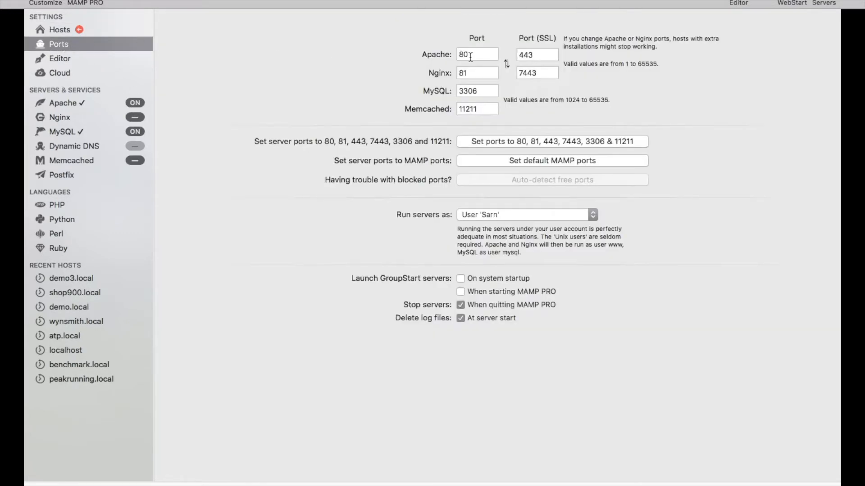
mouse_move(469, 72)
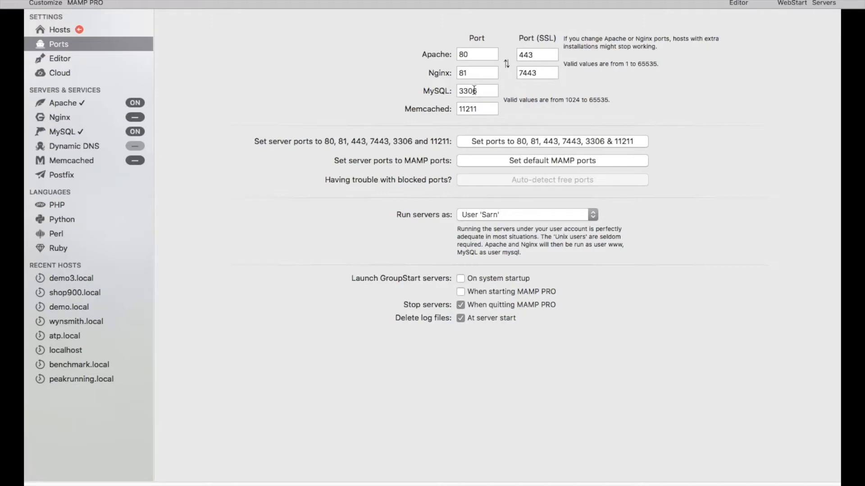
click(476, 109)
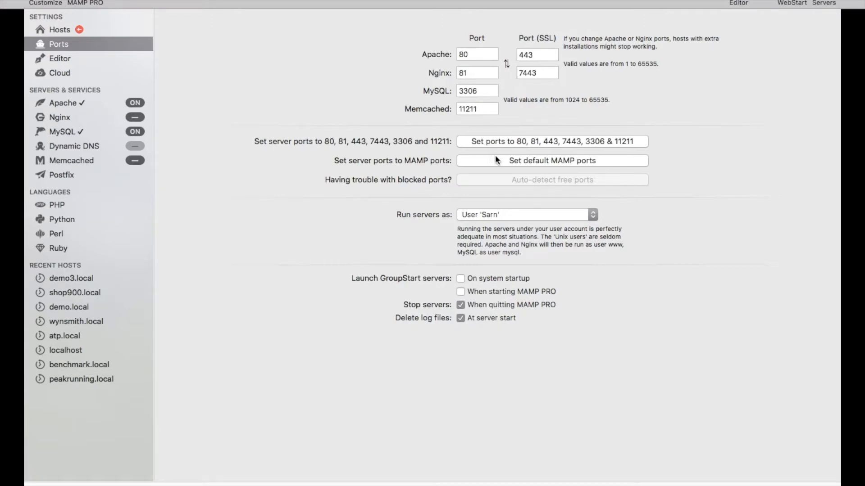
click(551, 160)
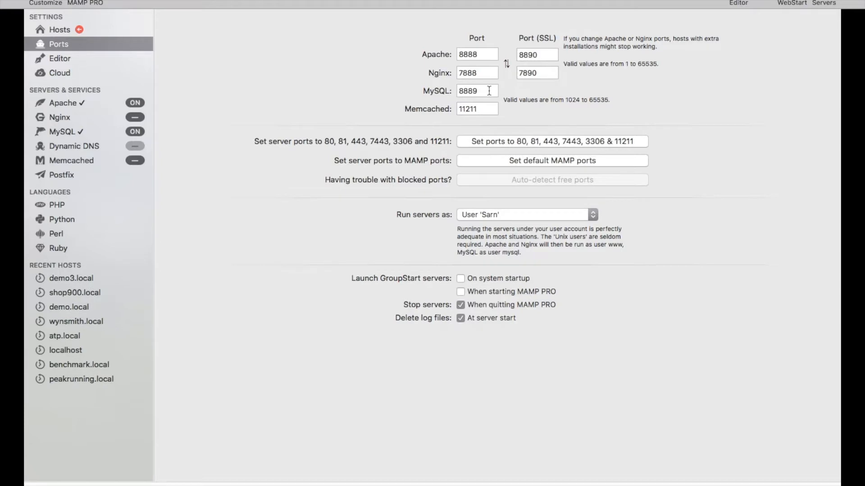
click(551, 140)
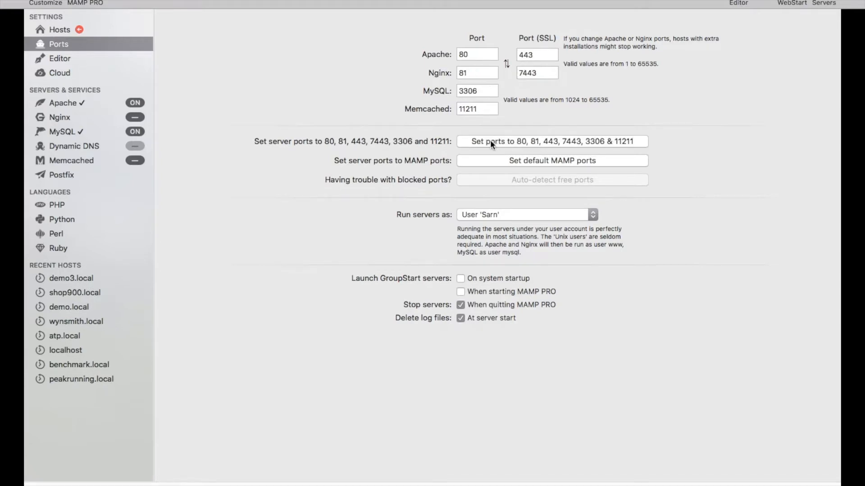
mouse_move(518, 147)
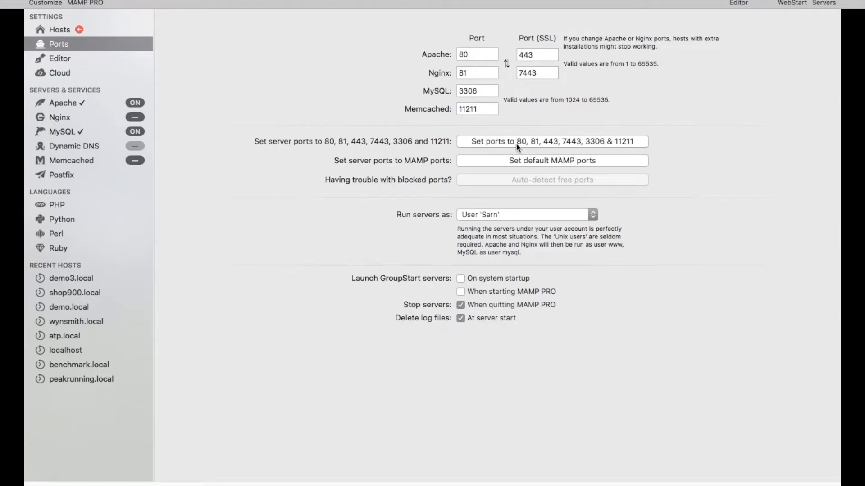
mouse_move(521, 162)
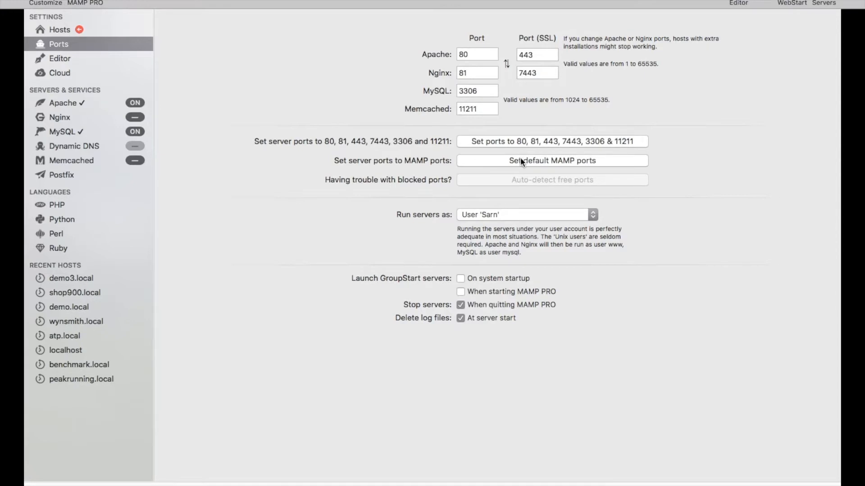
click(551, 160)
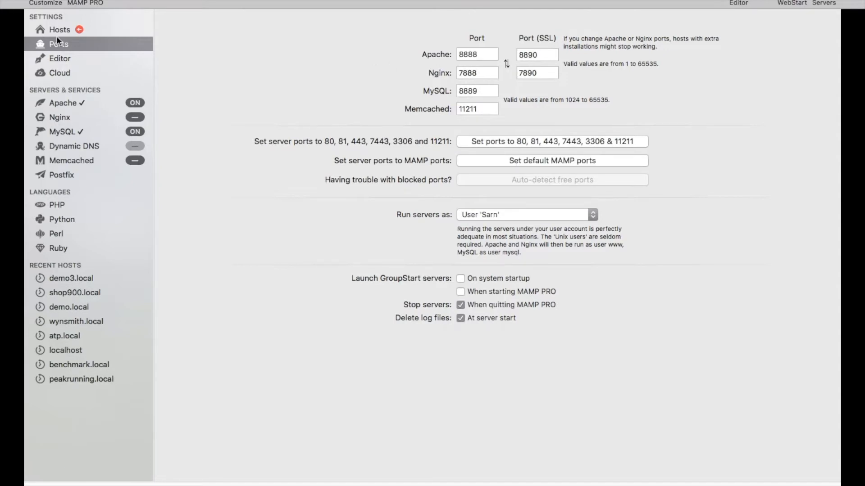
Return to the host list, apply the new port settings and restart the servers
click(60, 29)
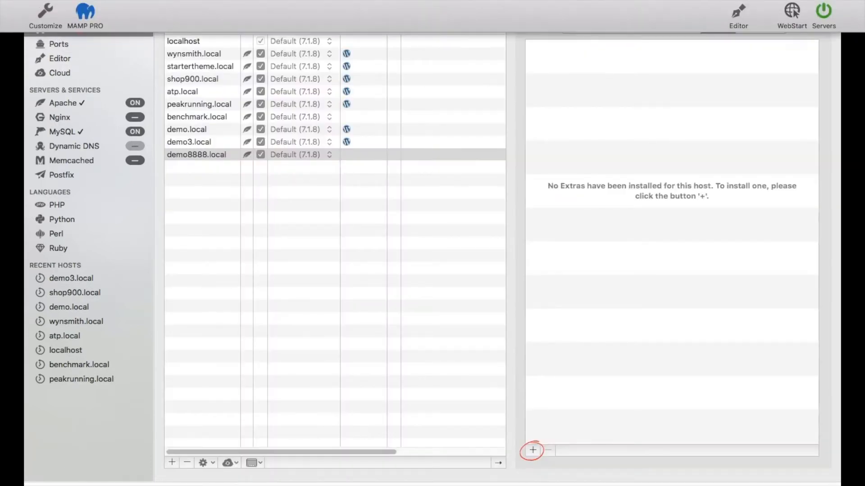
click(84, 17)
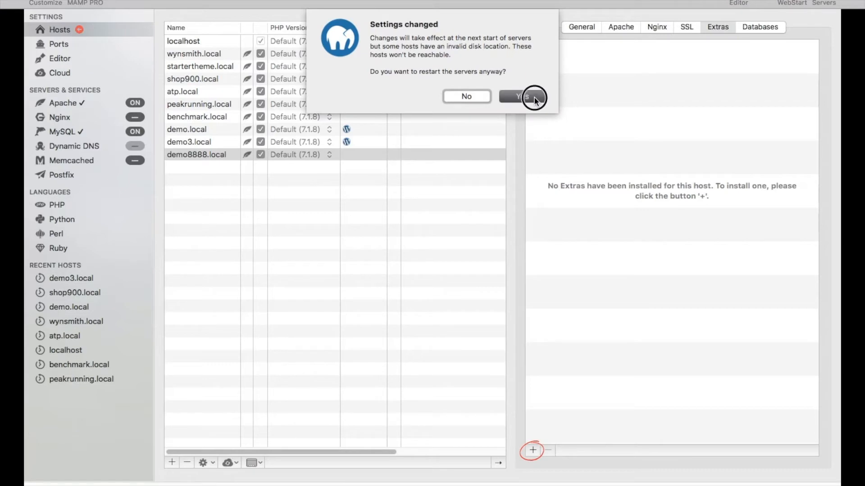
click(521, 95)
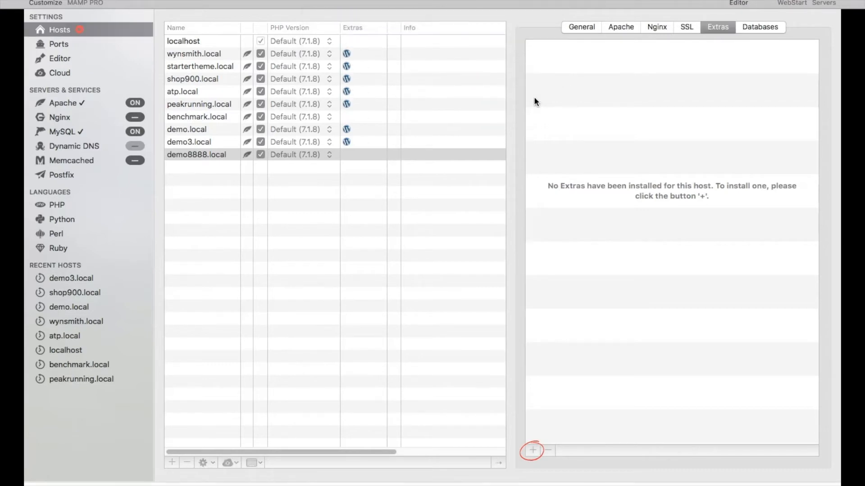
click(134, 132)
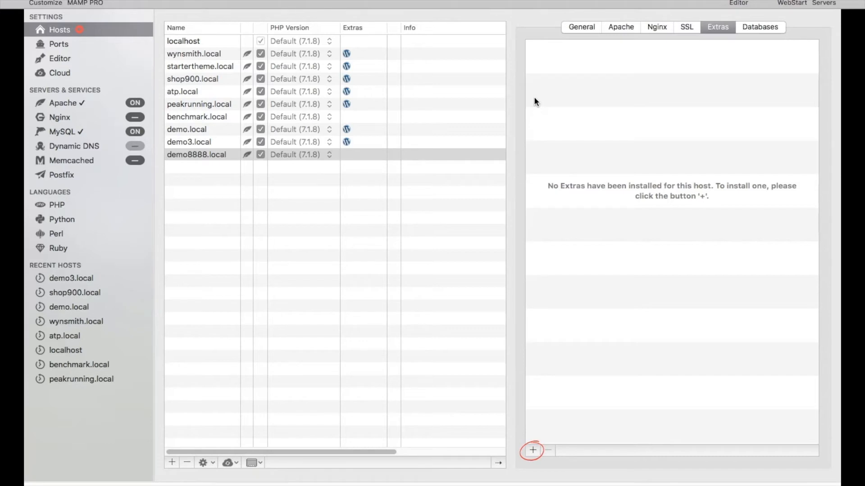
mouse_move(533, 450)
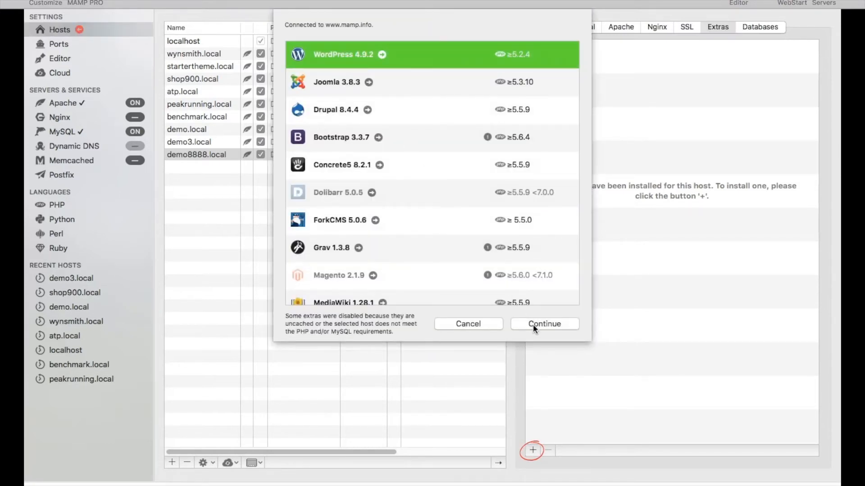
click(543, 324)
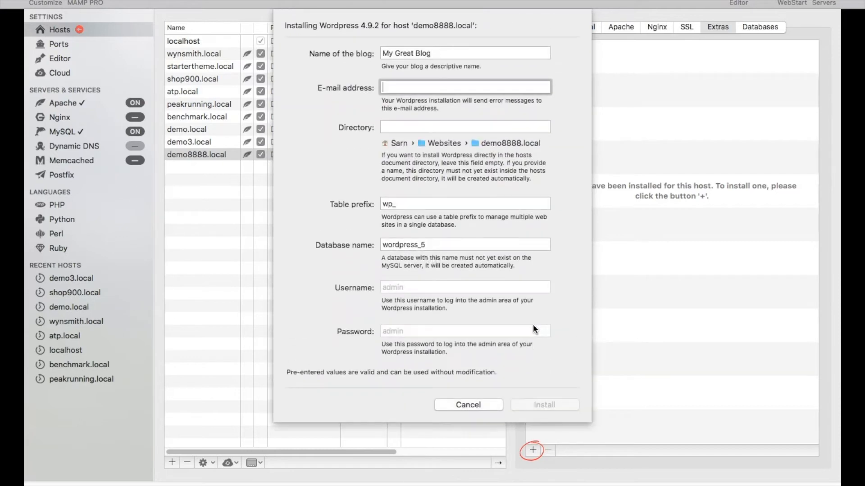
text(test)
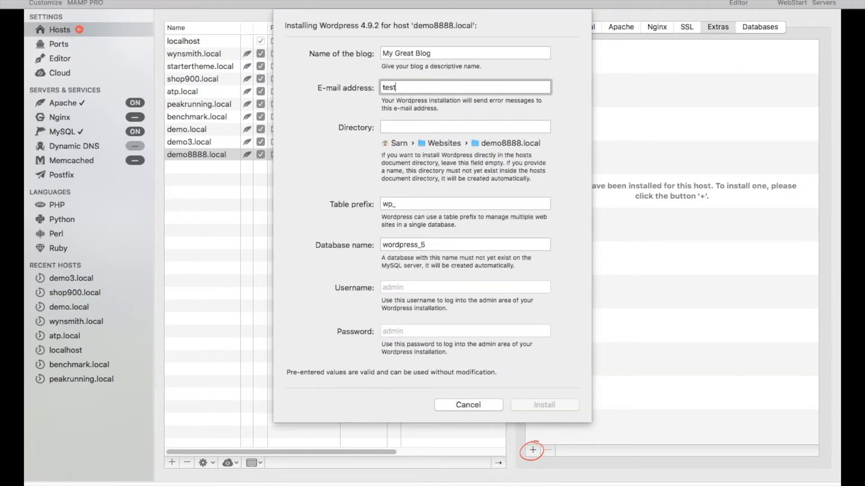
text(@test.co)
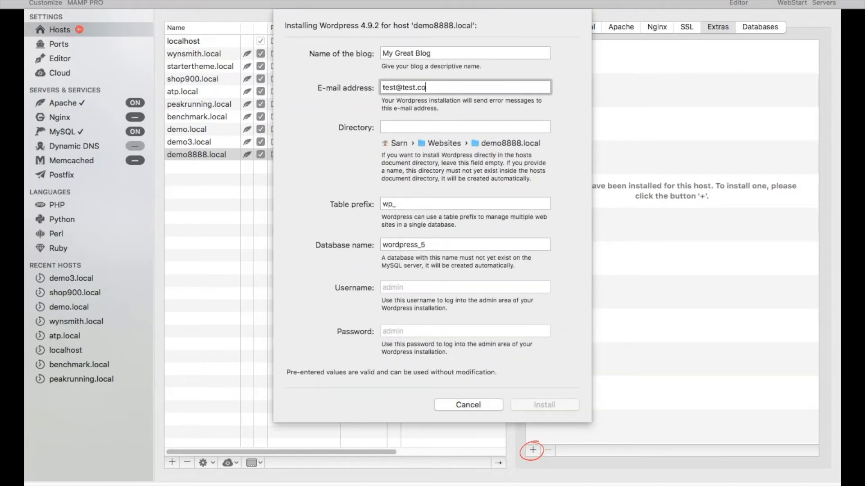
text(m)
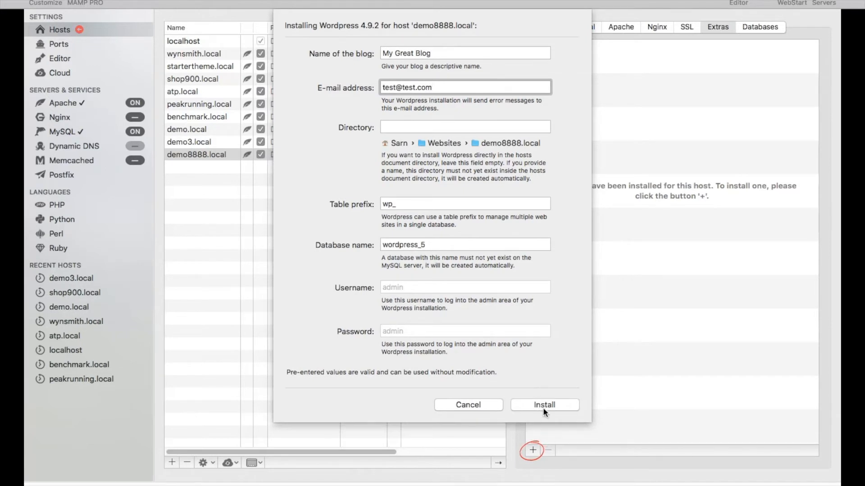
click(543, 404)
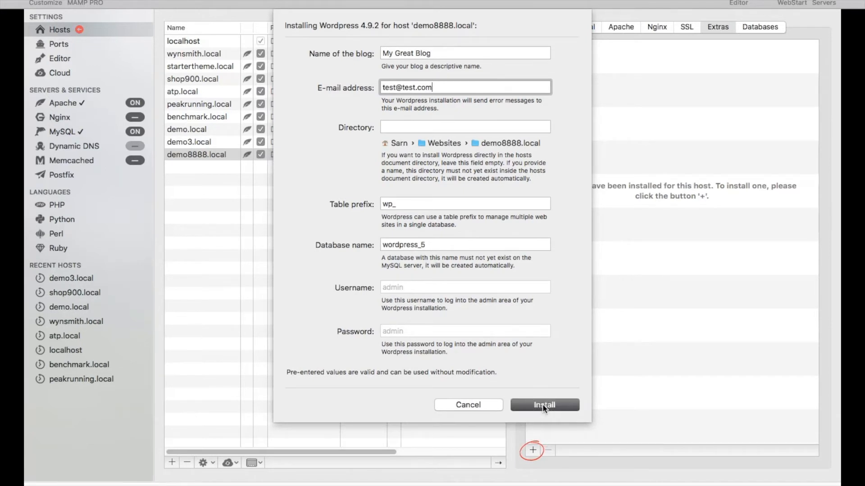
click(544, 405)
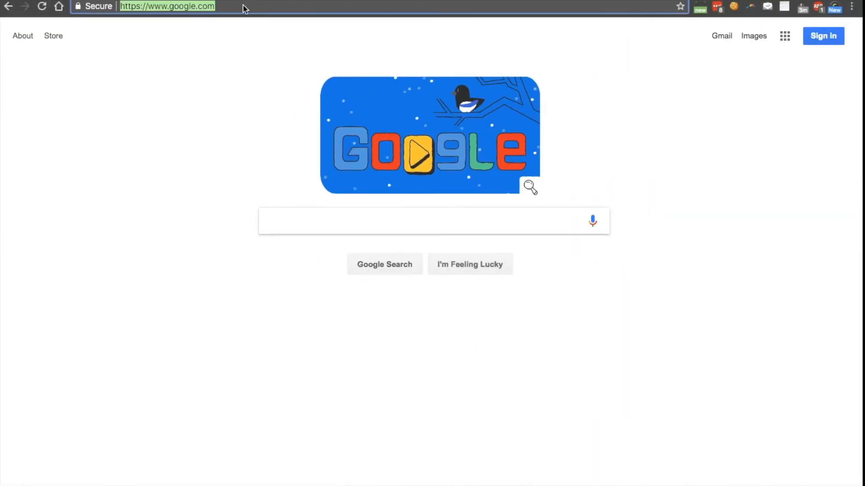
Load demo8888.local:8888 in Chrome, reloading after the connection-refused error
text(http://www.facebook.com)
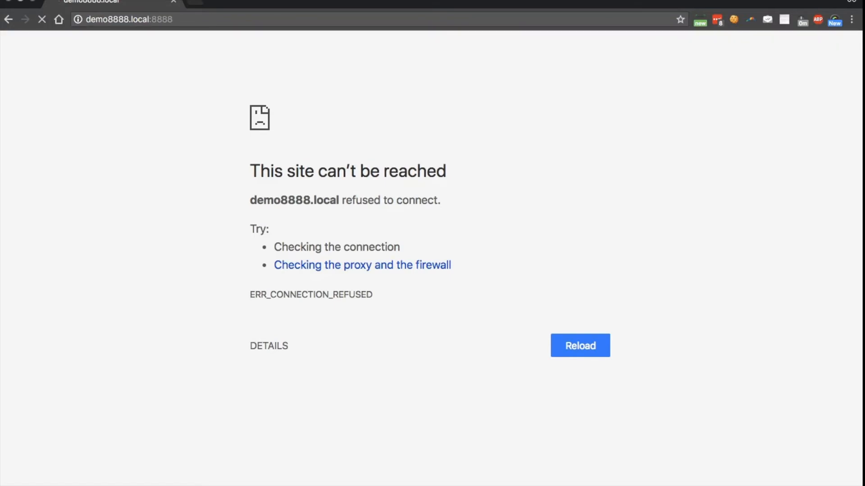
click(579, 346)
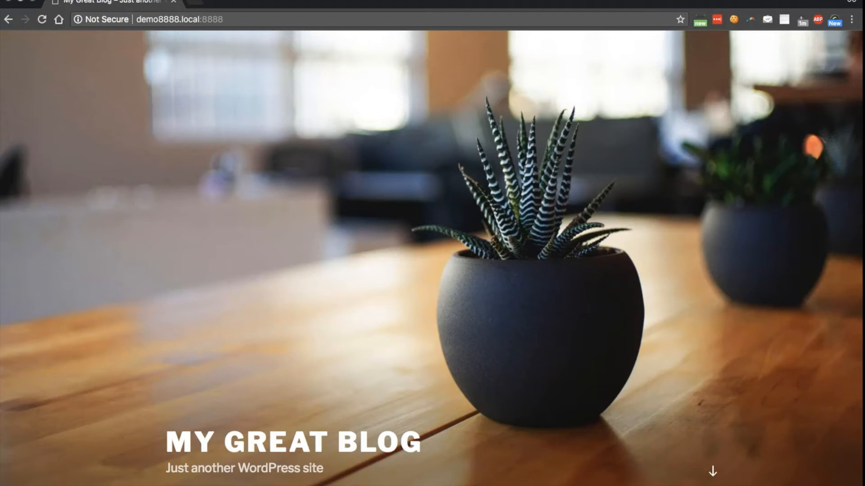
mouse_move(225, 37)
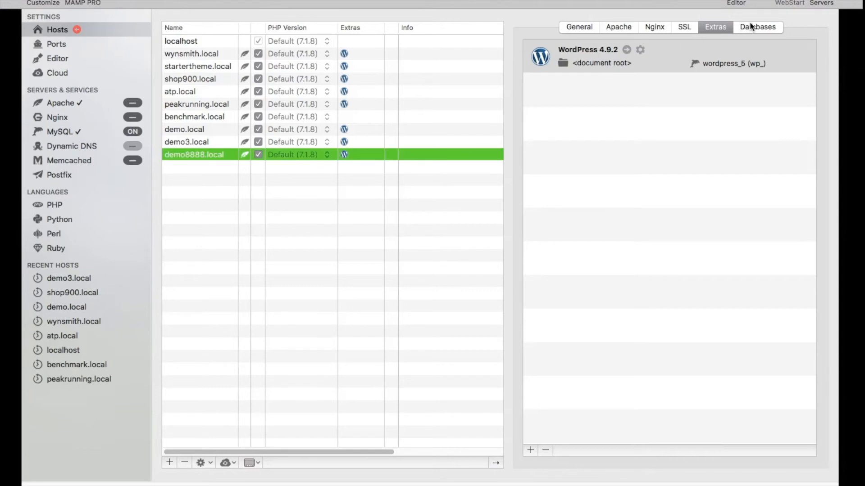
Confirm demo8888.local uses database wordpress_5, then launch phpMyAdmin from MySQL settings
click(756, 27)
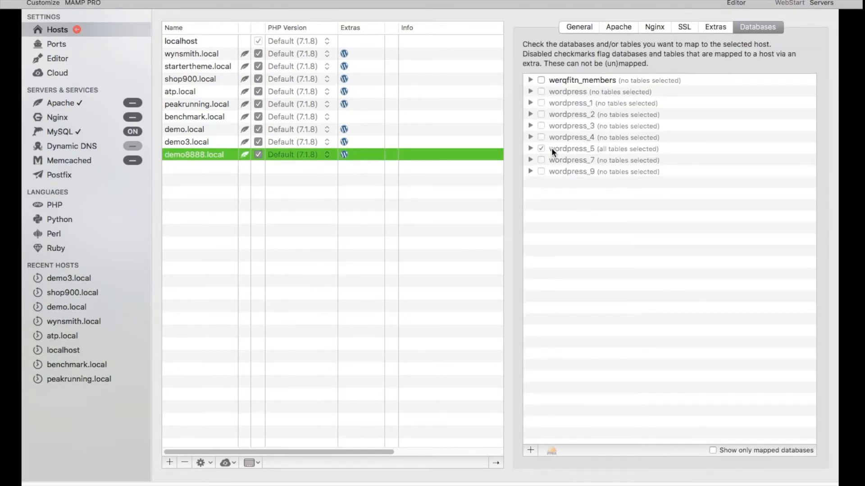
mouse_move(579, 153)
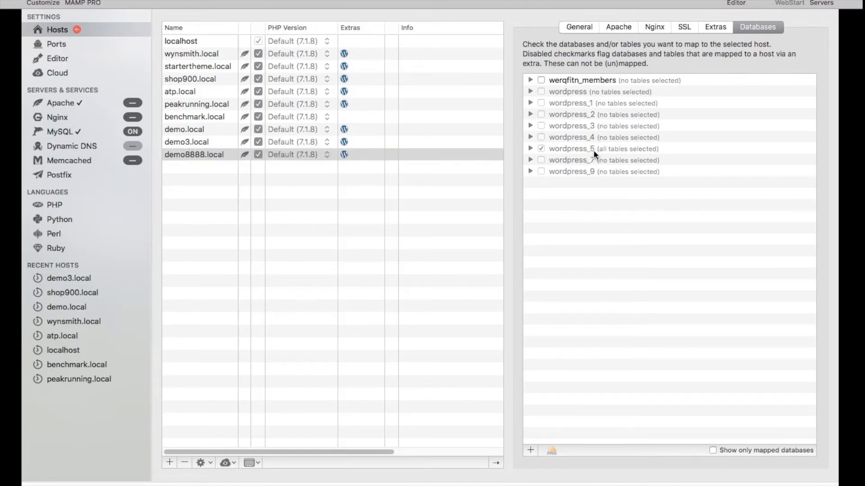
click(60, 131)
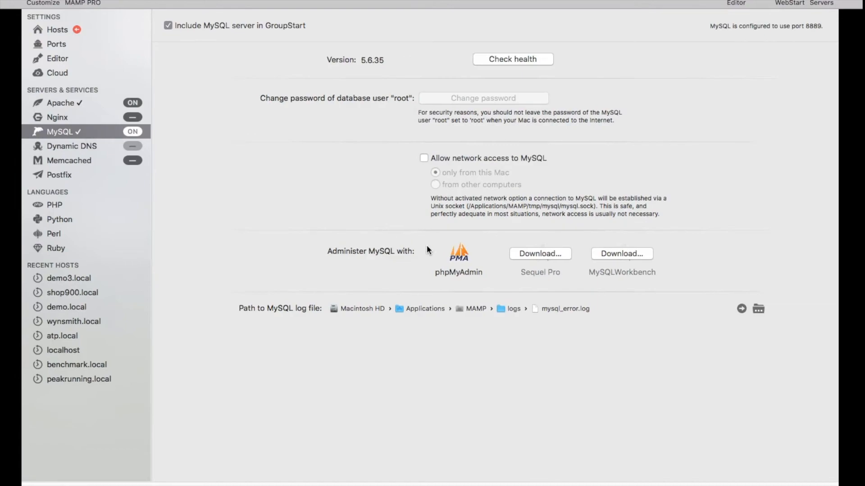
click(459, 252)
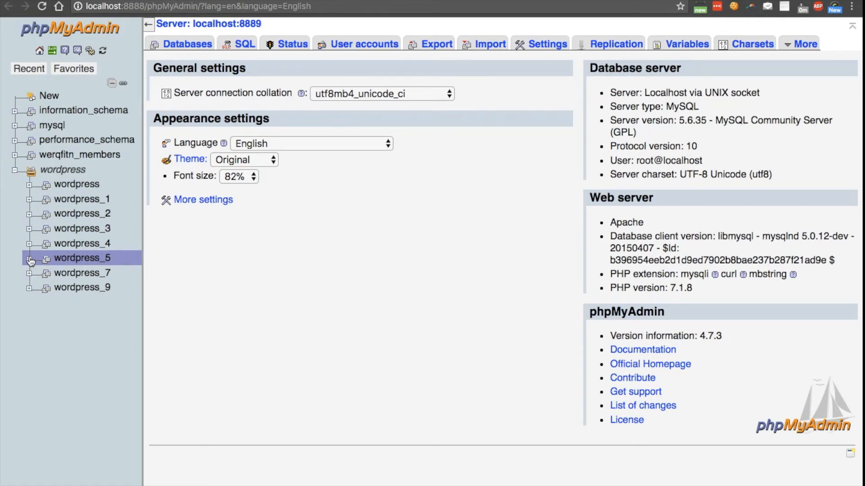
Remove ':8888' from the siteurl and home values in wordpress_5's wp_options
click(28, 258)
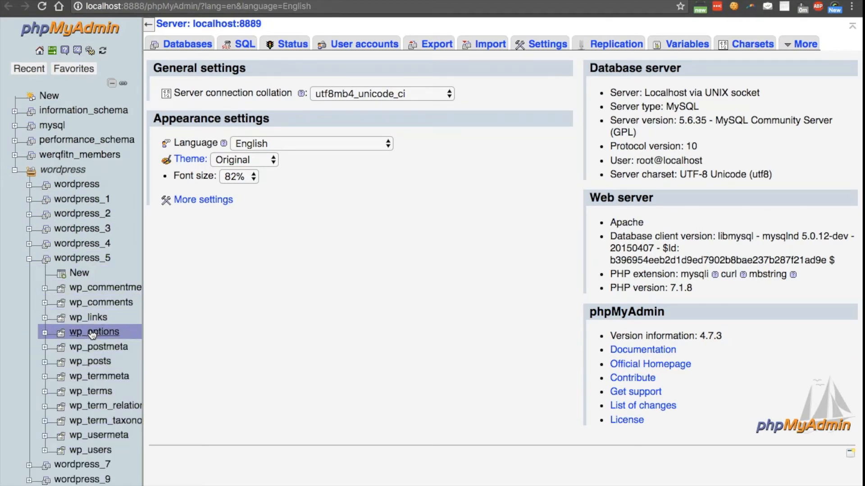
click(95, 331)
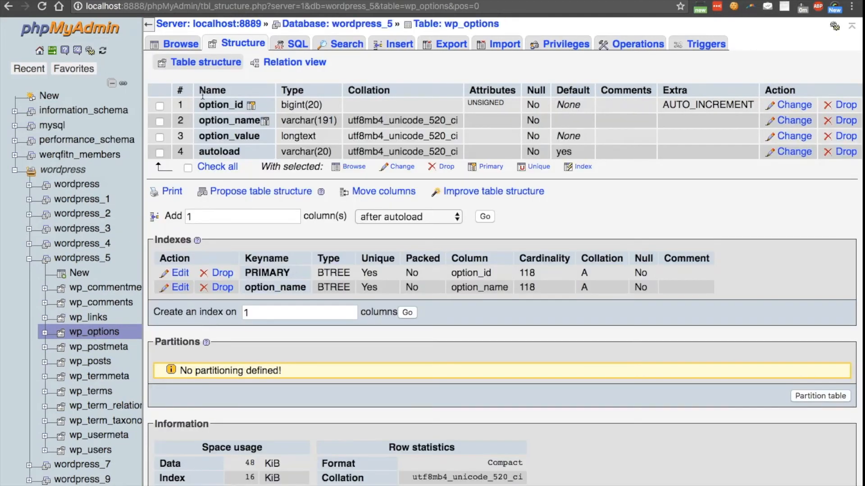
click(180, 43)
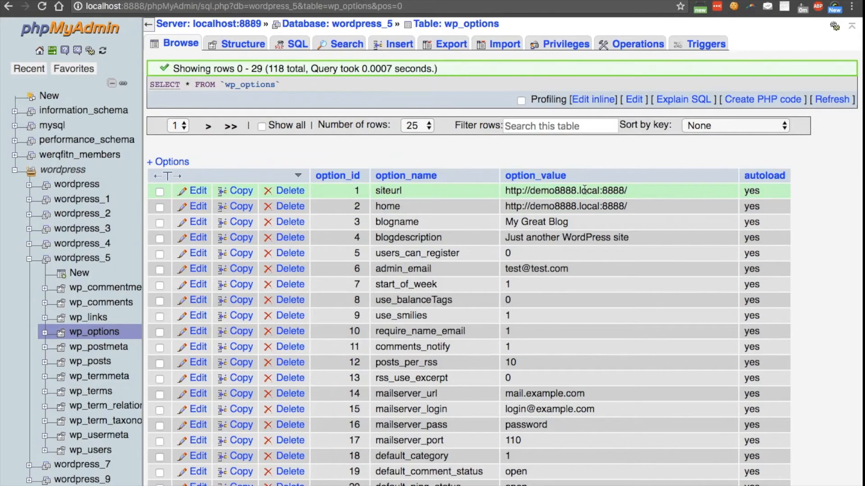
mouse_move(611, 201)
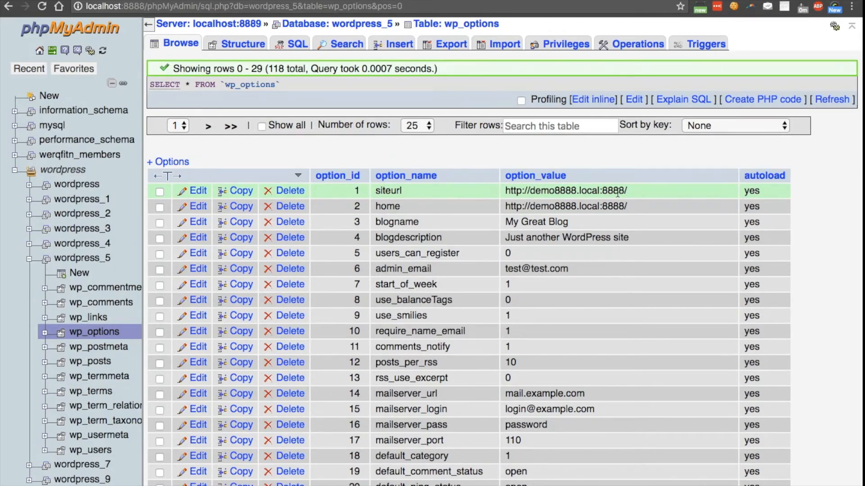
double_click(562, 190)
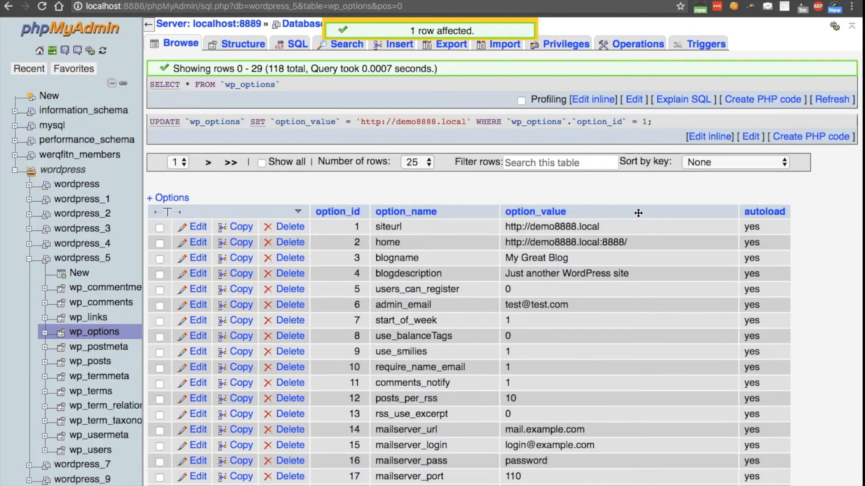
double_click(565, 242)
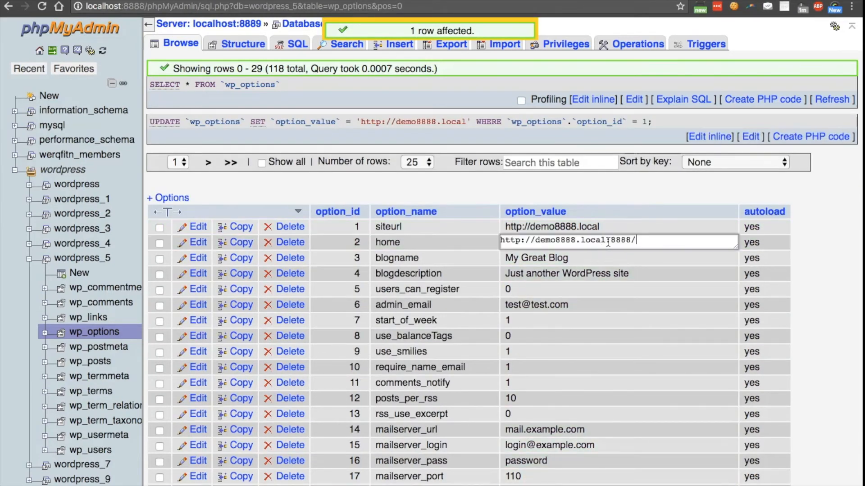
key(Return)
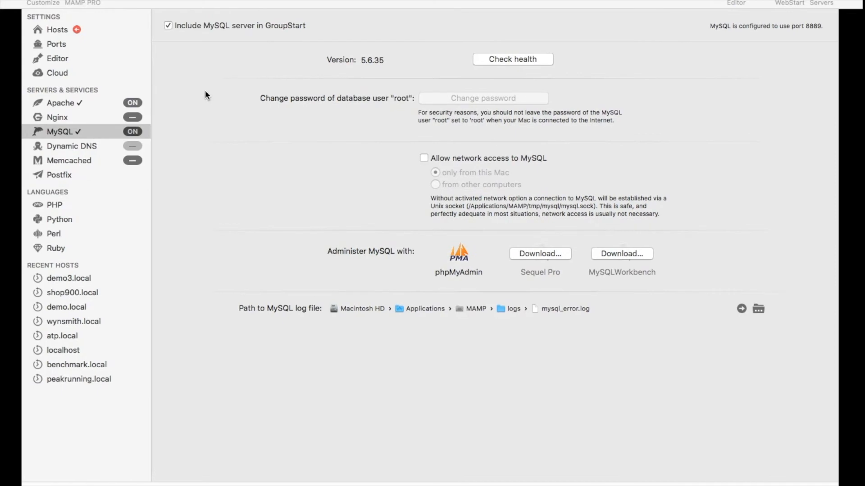
Stop the Apache server and show Ports settings listing Apache 8888 and MySQL 8889
click(61, 102)
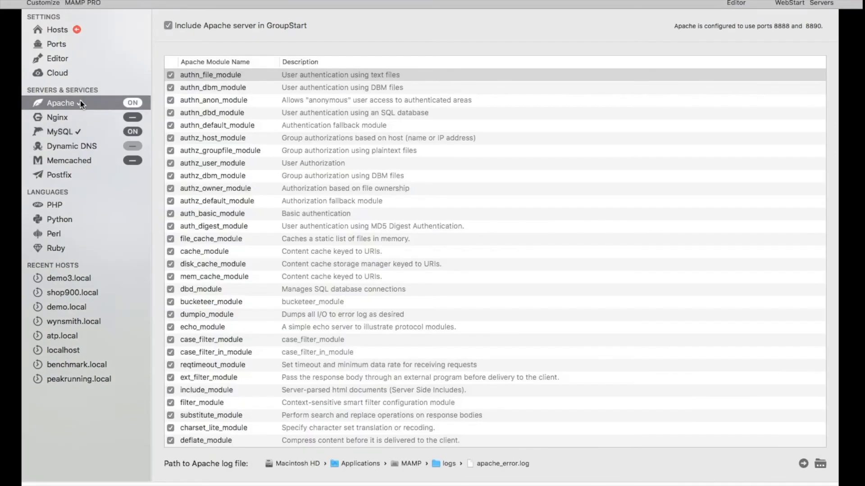
right_click(61, 103)
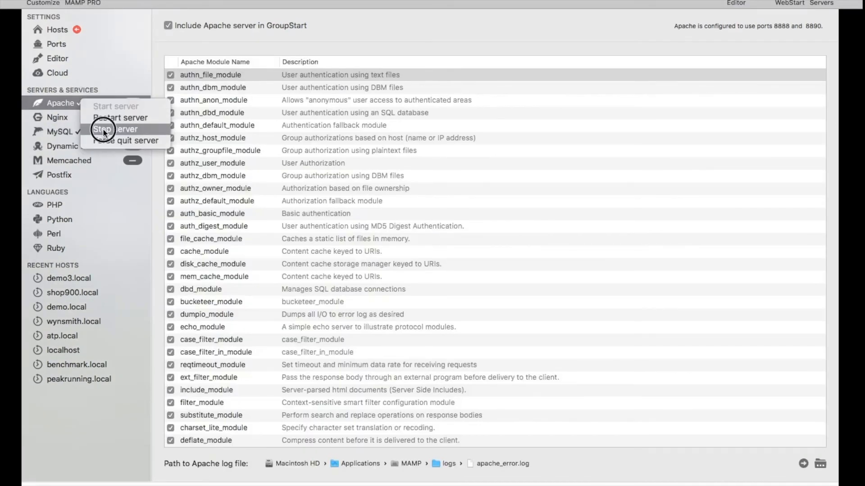
click(113, 130)
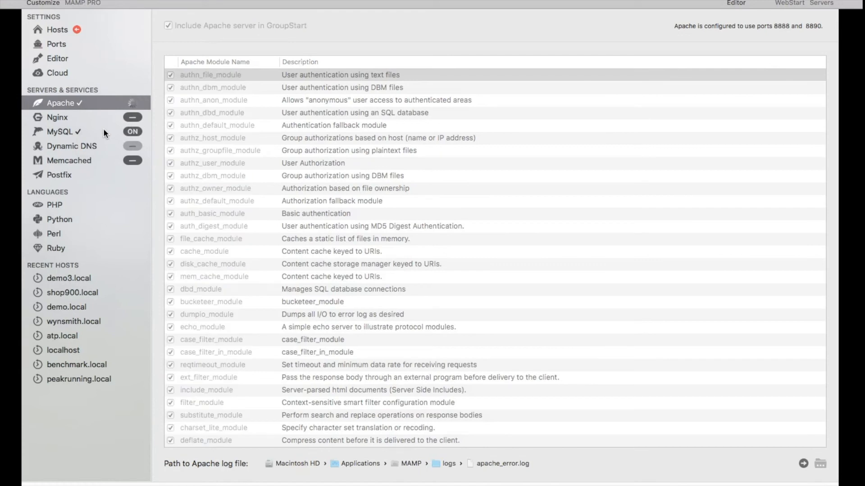
click(132, 103)
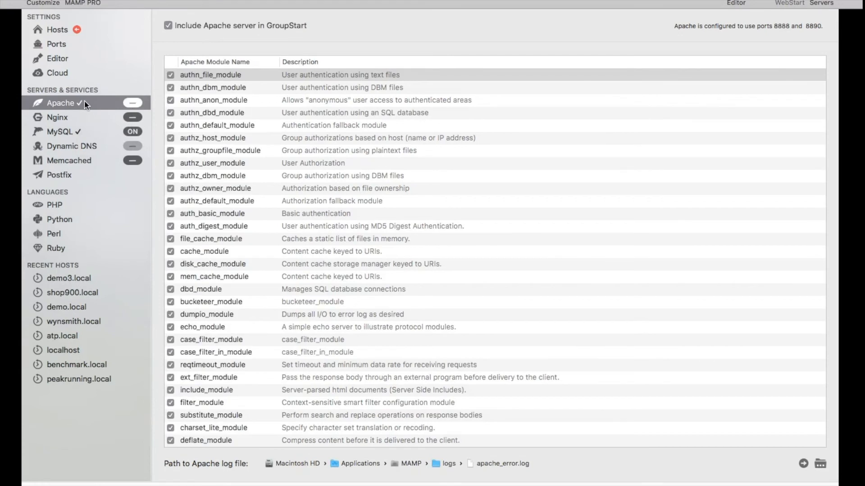
click(55, 44)
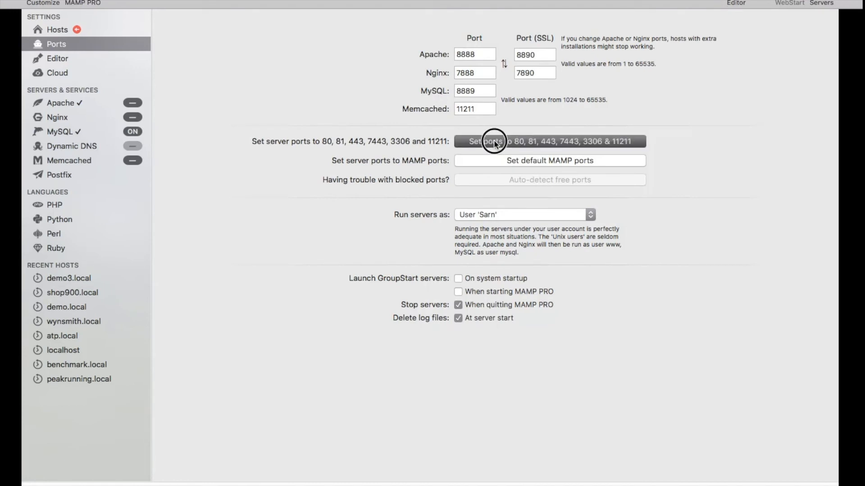
Switch to ports 80, 81, 443, 7443, 3306, 11211 and save while quitting MAMP PRO
click(548, 141)
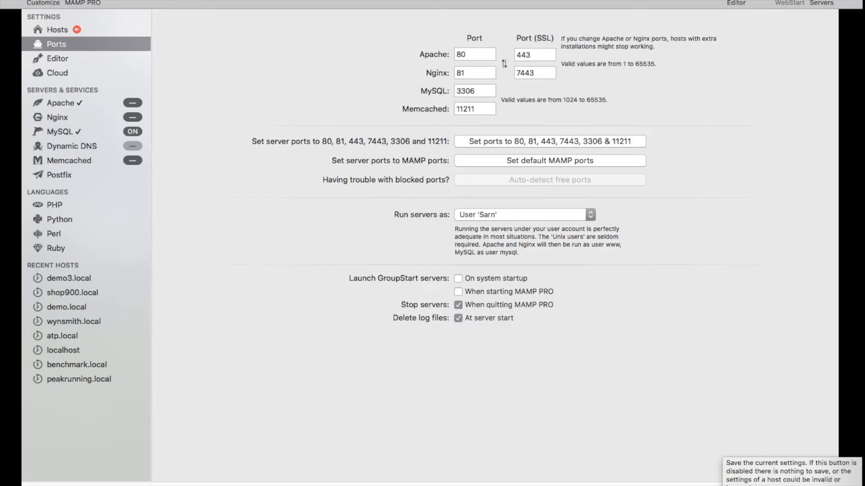
mouse_move(714, 321)
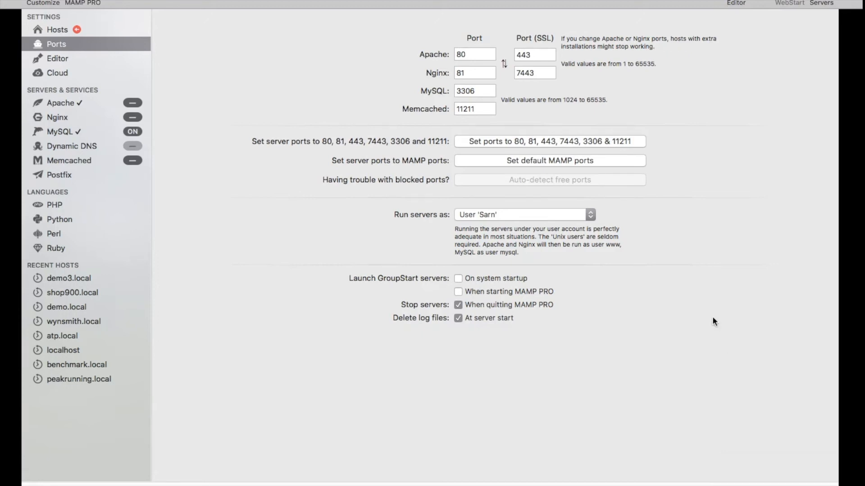
mouse_move(353, 88)
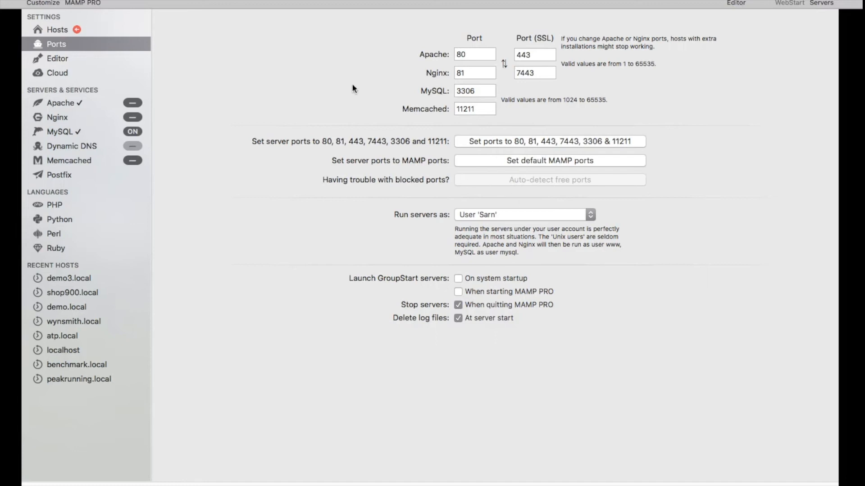
mouse_move(338, 41)
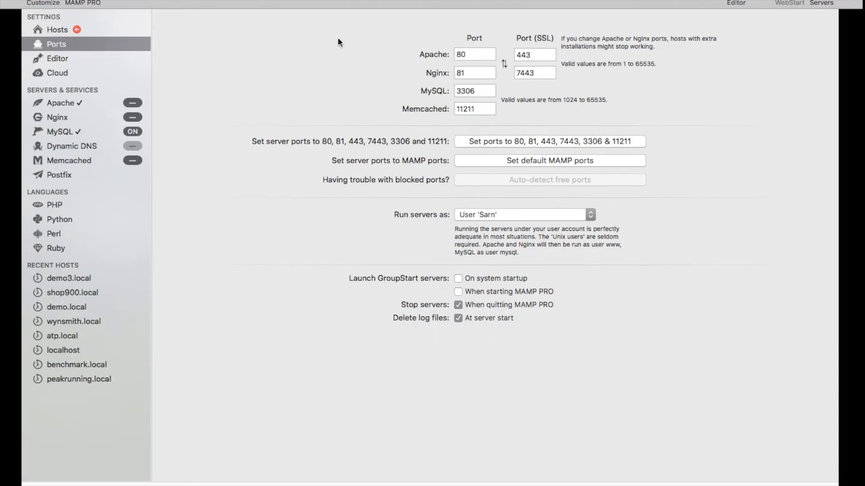
click(83, 3)
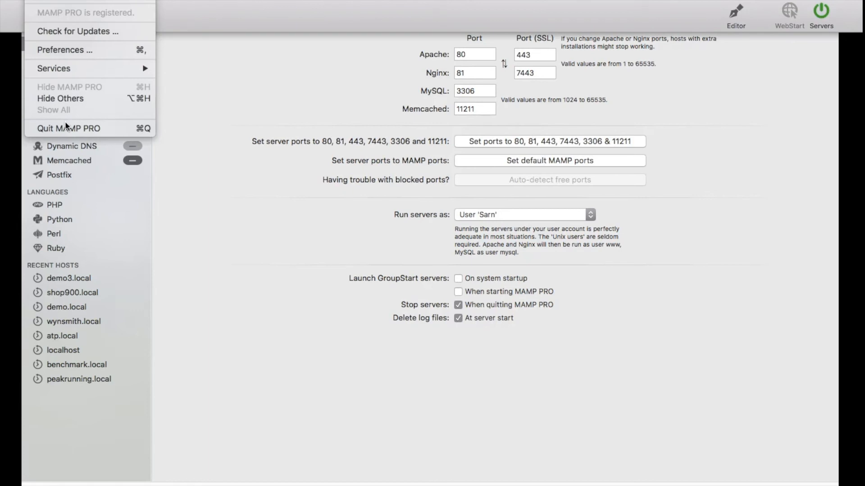
click(69, 127)
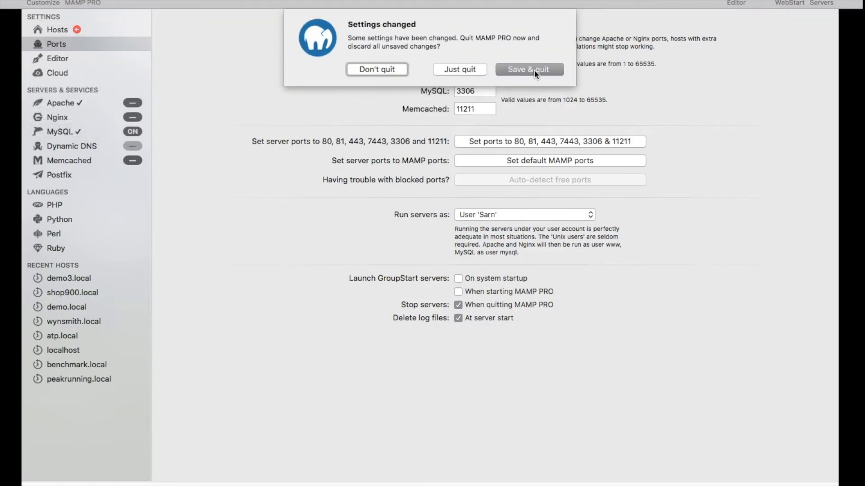
click(528, 69)
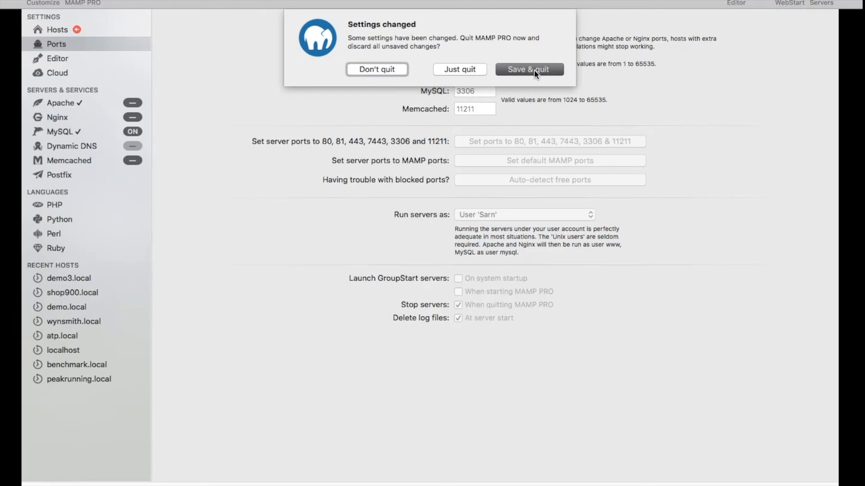
click(529, 68)
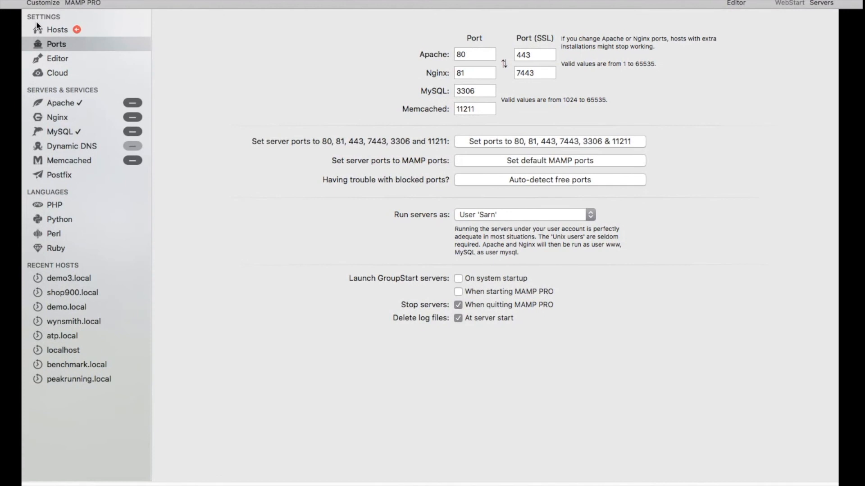
Start the servers from Hosts and load demo8888.local without a port, showing My Great Blog
click(56, 29)
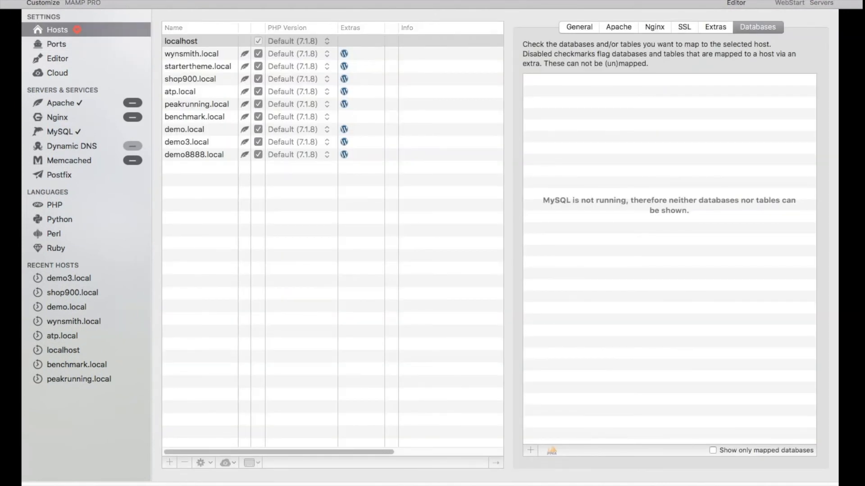
click(132, 131)
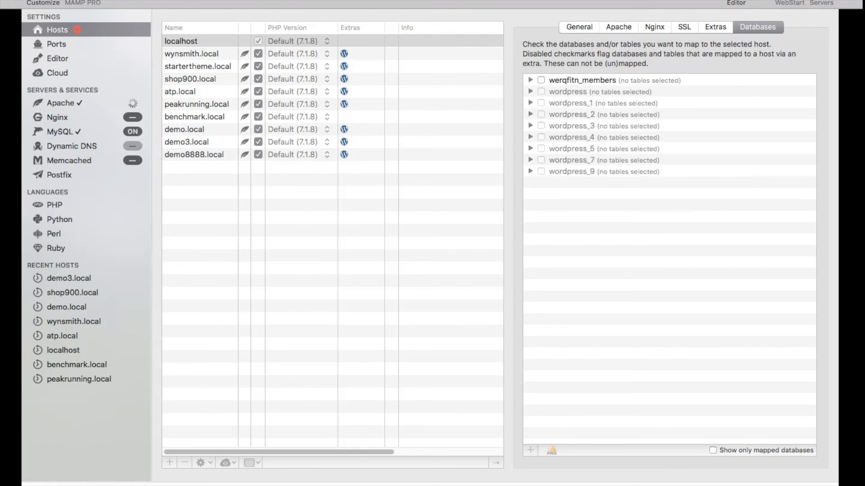
click(133, 103)
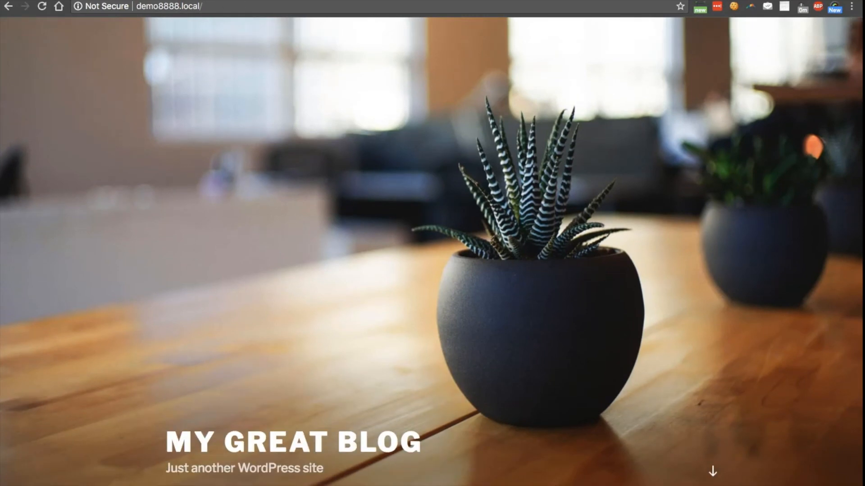
Navigate to demo8888.local/wp-admin to reach the WordPress login page
click(232, 6)
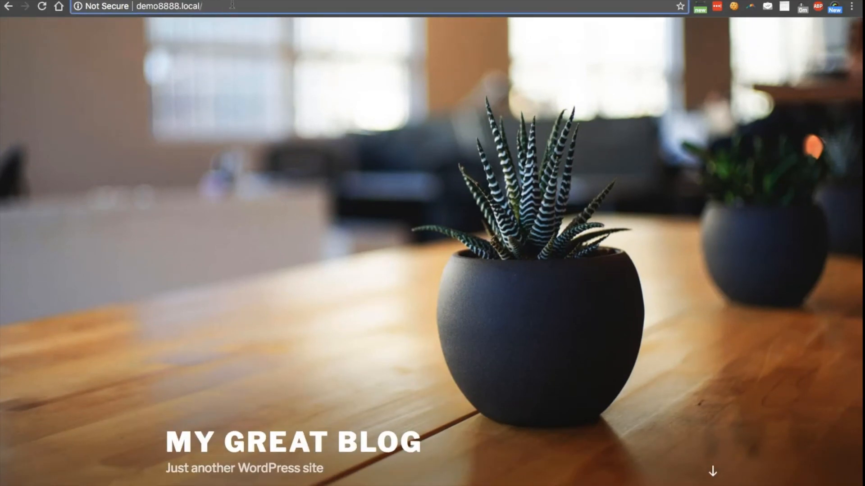
text(demo8888.local/wp-admin)
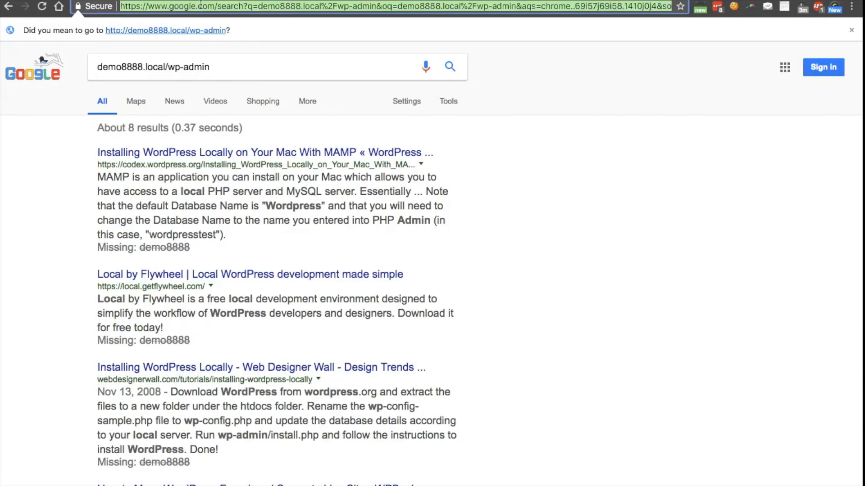
text(http://demo.local)
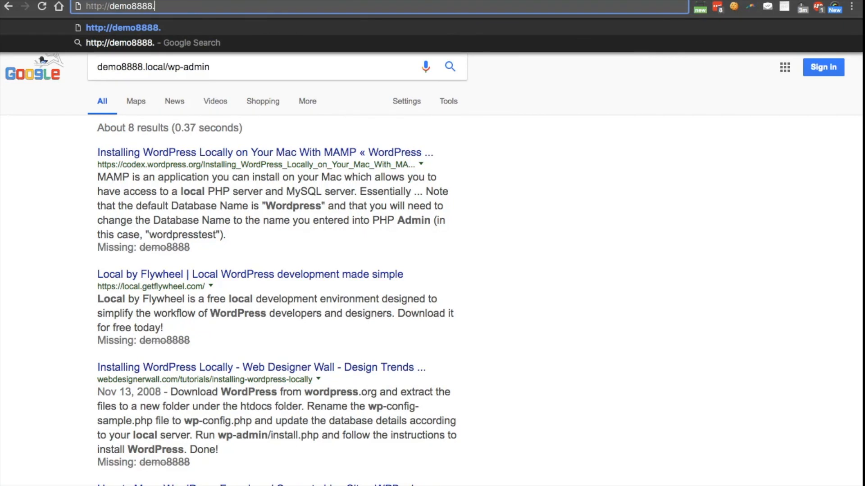
text(local/wp-admin)
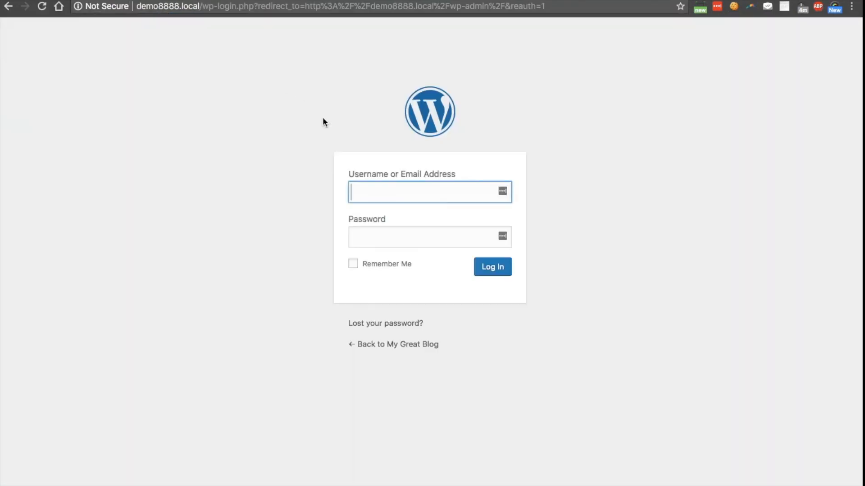
click(491, 266)
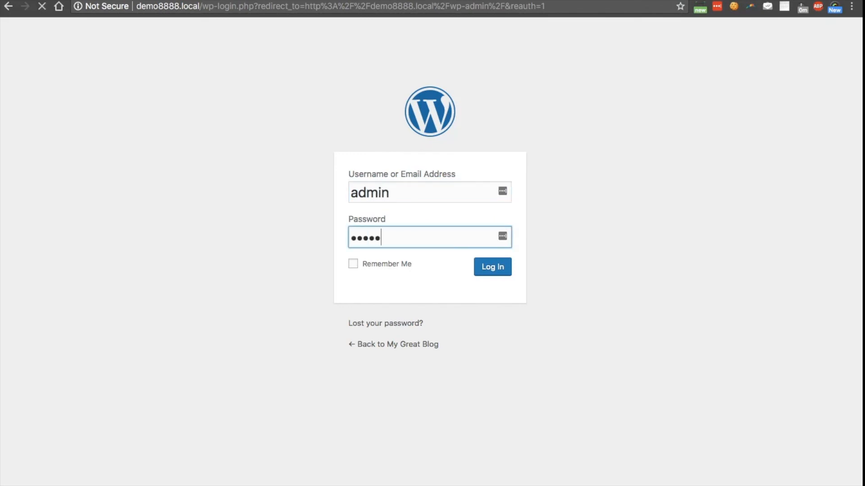
click(490, 266)
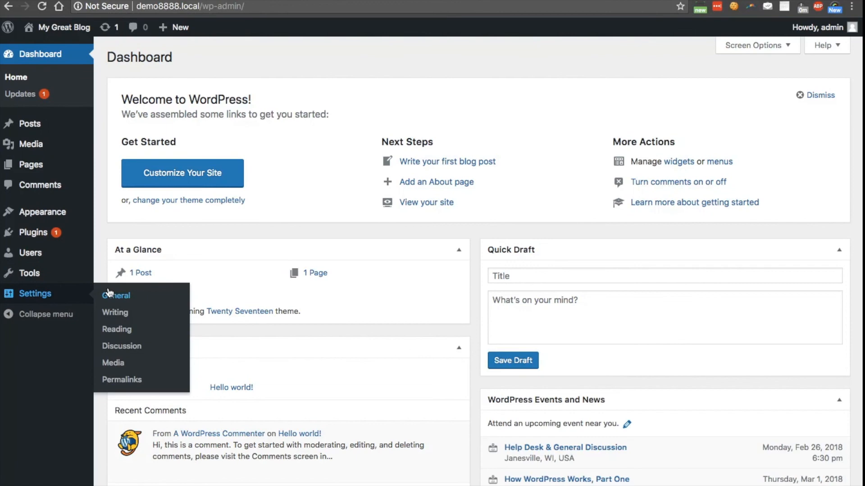
click(117, 295)
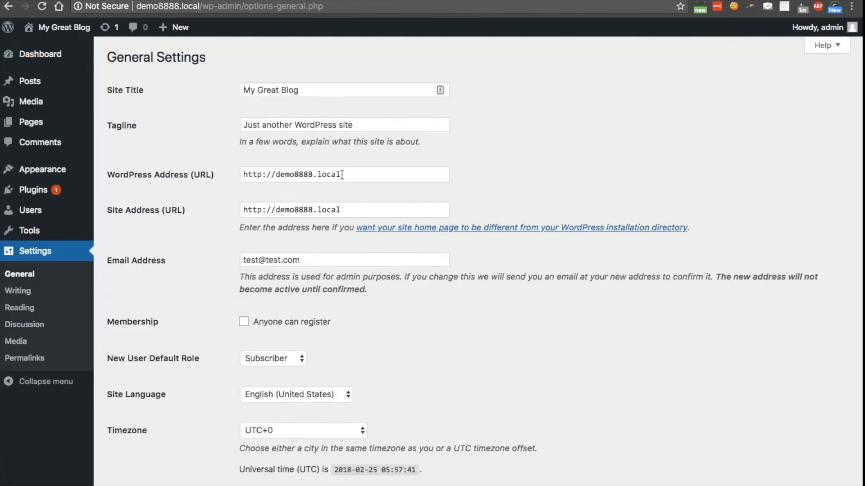
scroll(down, 3)
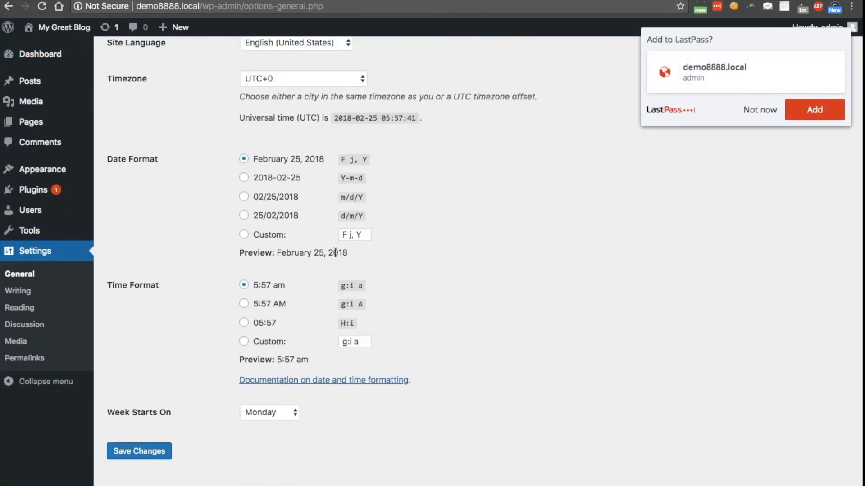
click(139, 452)
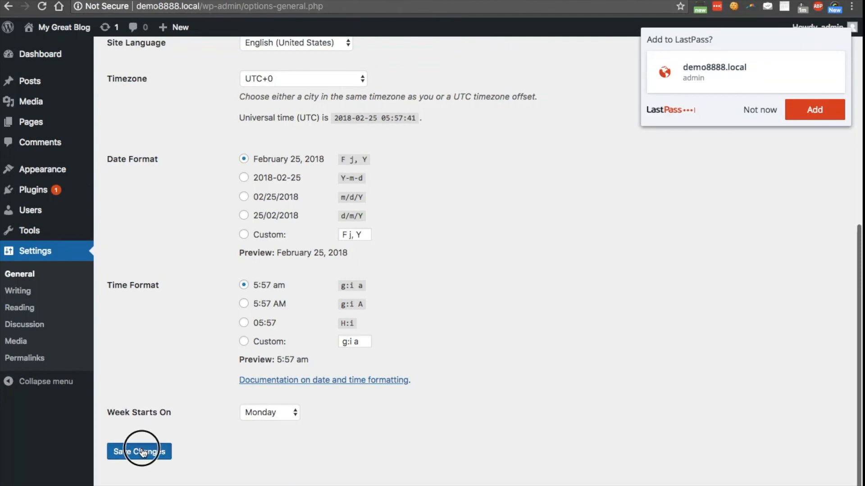
click(140, 451)
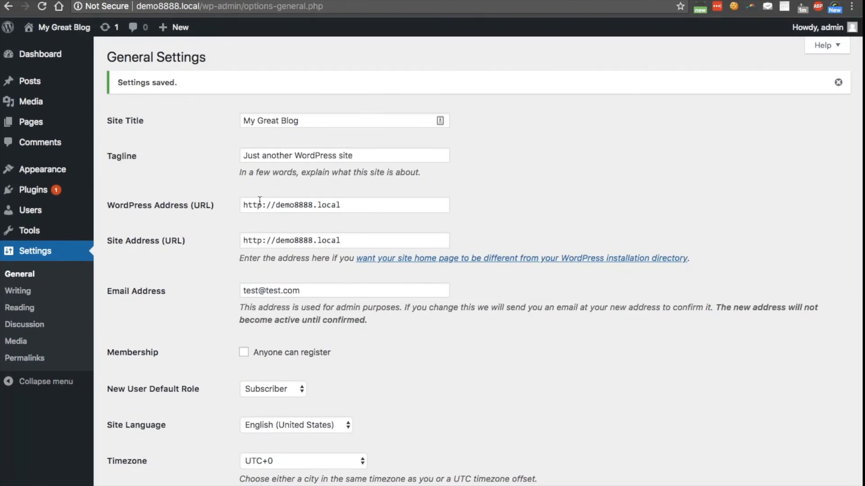
mouse_move(239, 232)
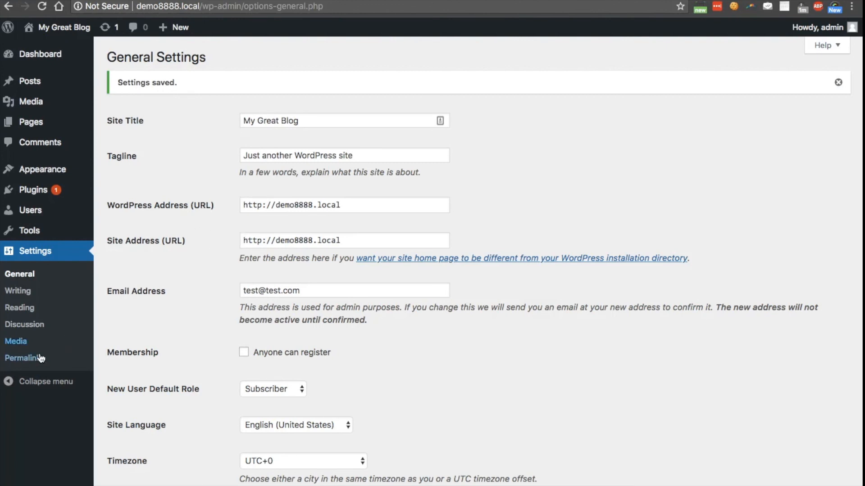
click(25, 358)
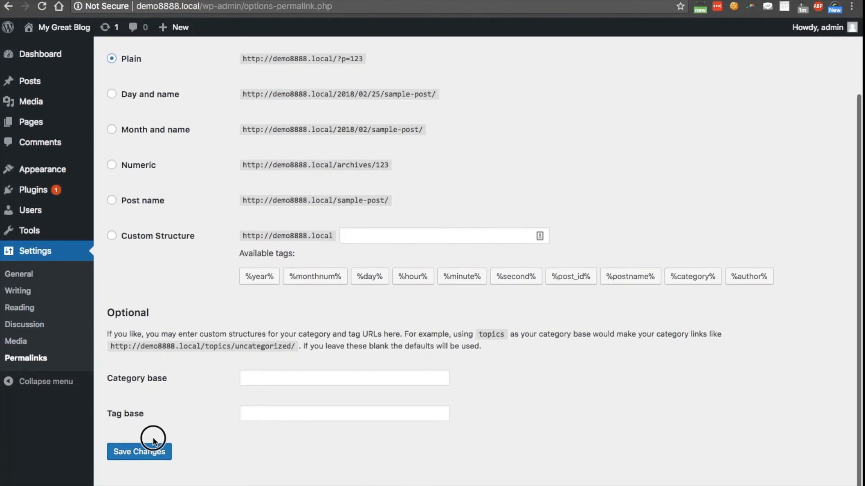
click(139, 451)
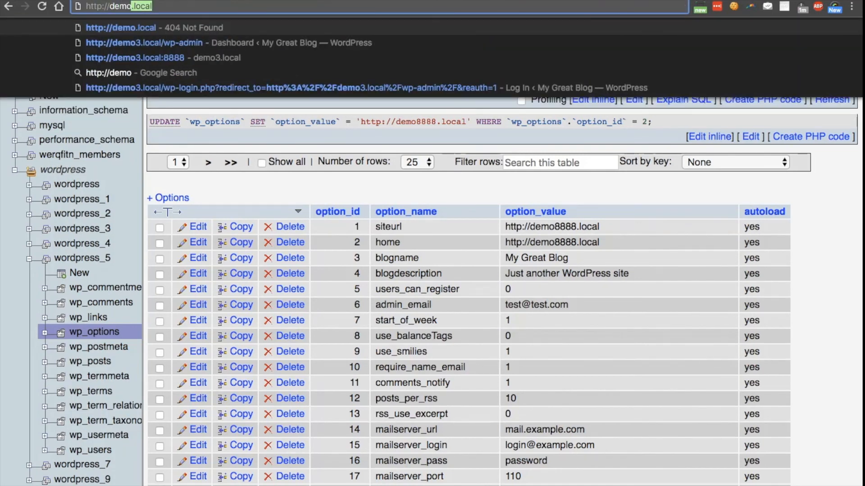
text(http://demo8888.lo)
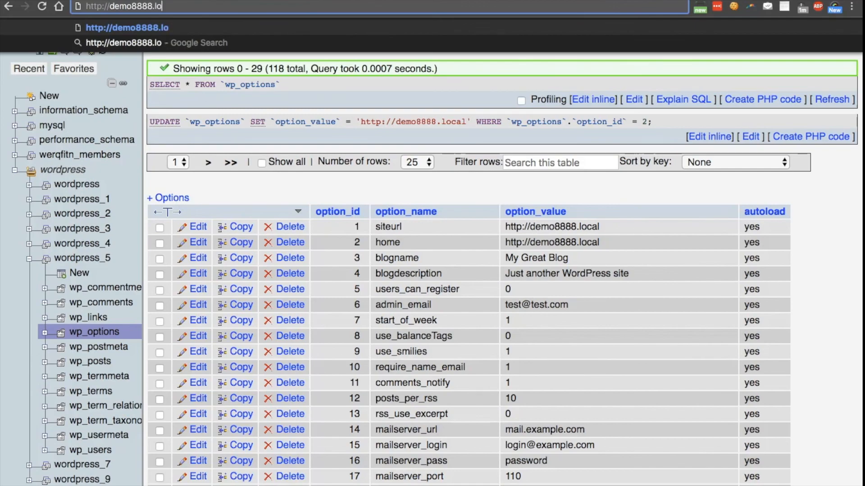